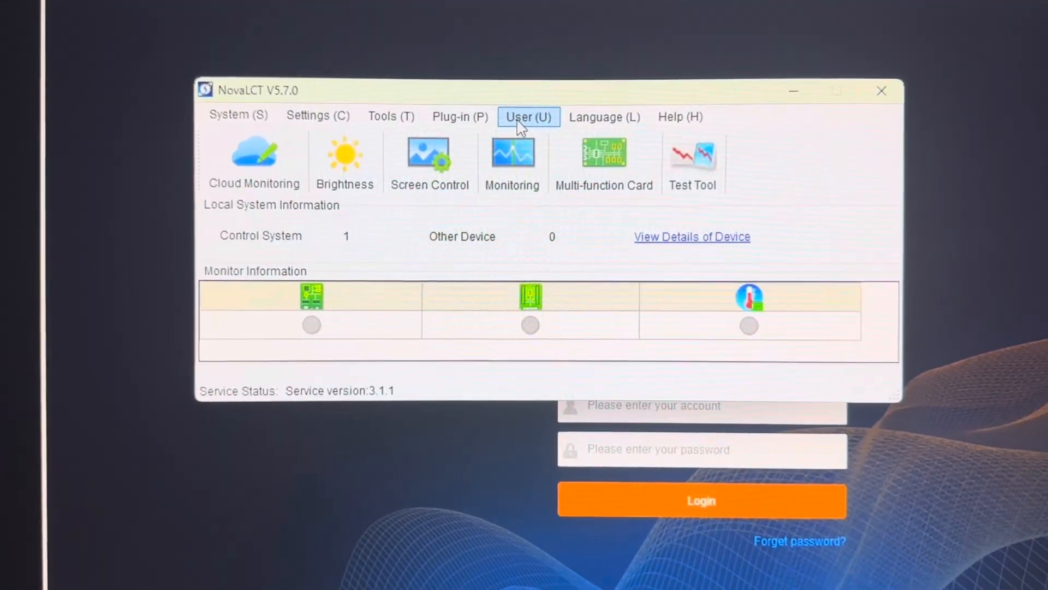
# Log in as an advanced user so Screen Configuration becomes available.
pyautogui.click(528, 117)
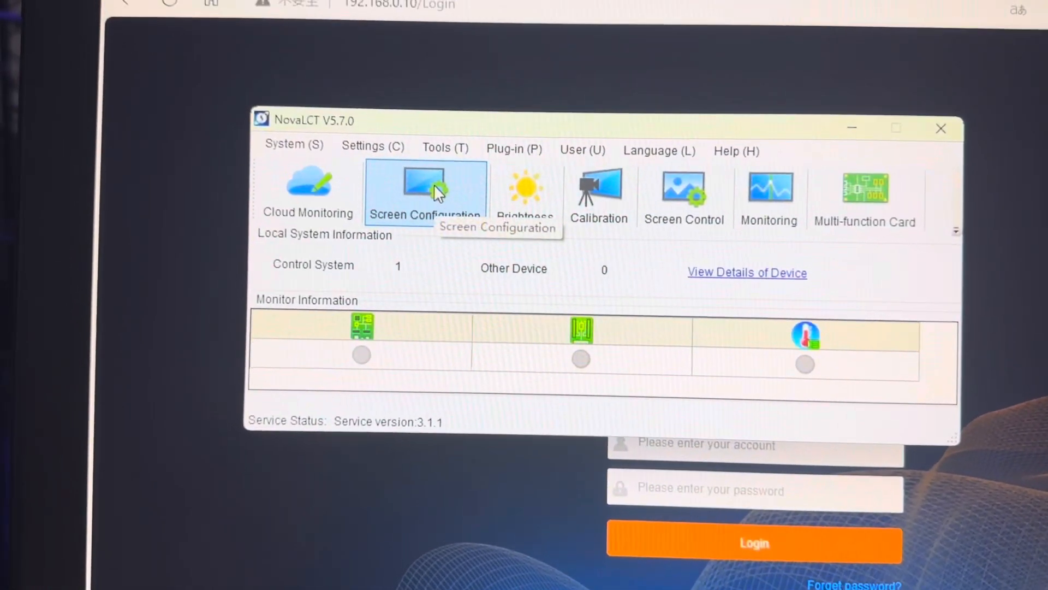
# Start Screen Configuration on port 192.168.0.10:5202 with Configure Screen selected.
pyautogui.click(424, 190)
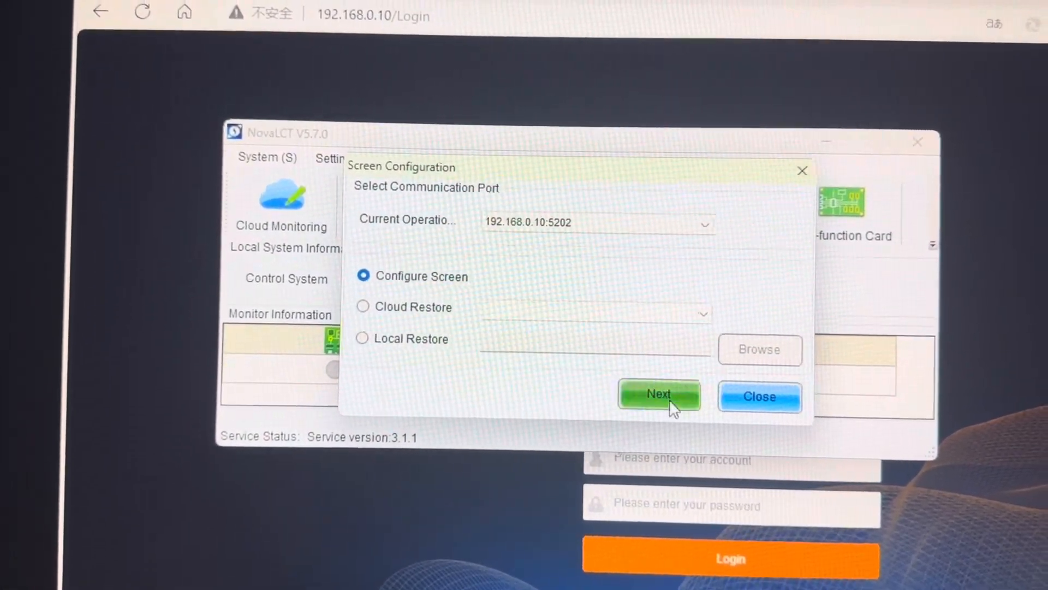
pyautogui.click(658, 394)
pyautogui.write('admin')
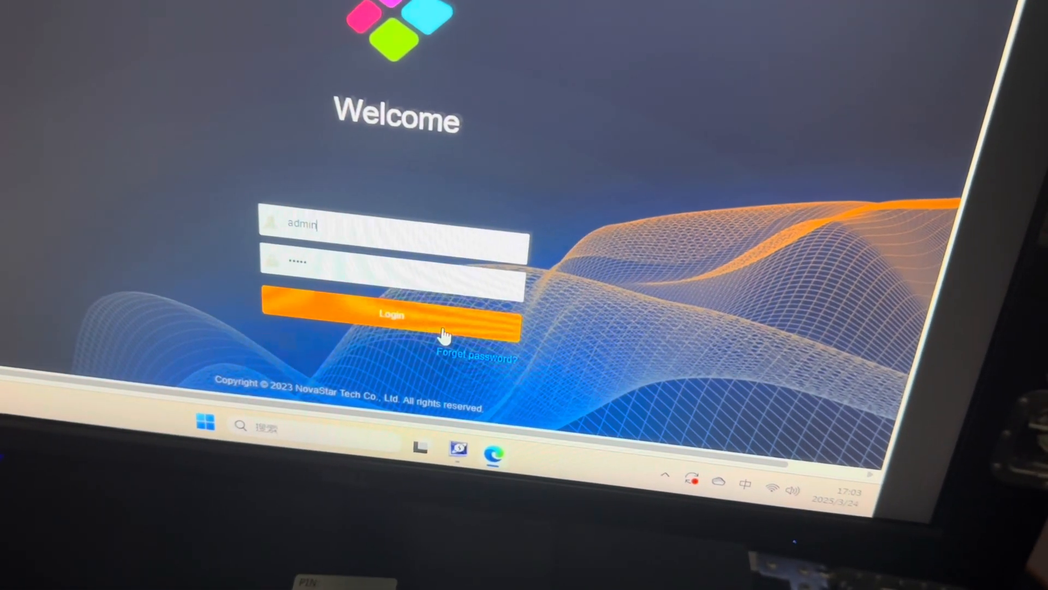
# Log in to the H5 web console with the admin account.
pyautogui.click(393, 314)
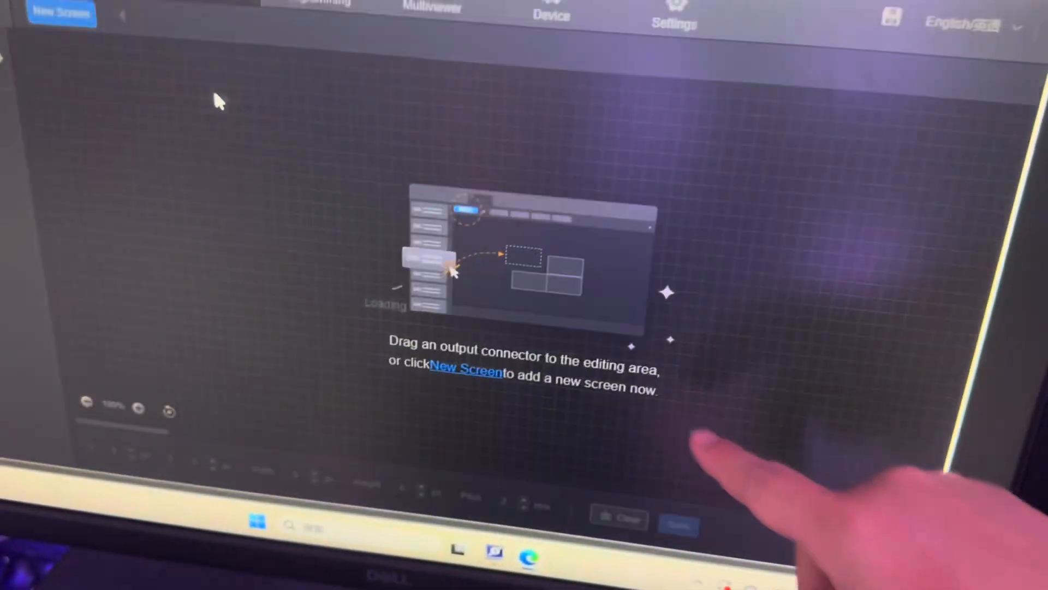
# Add Screen 1 at 2856x1008 and save the changes, confirming Yes.
pyautogui.click(466, 370)
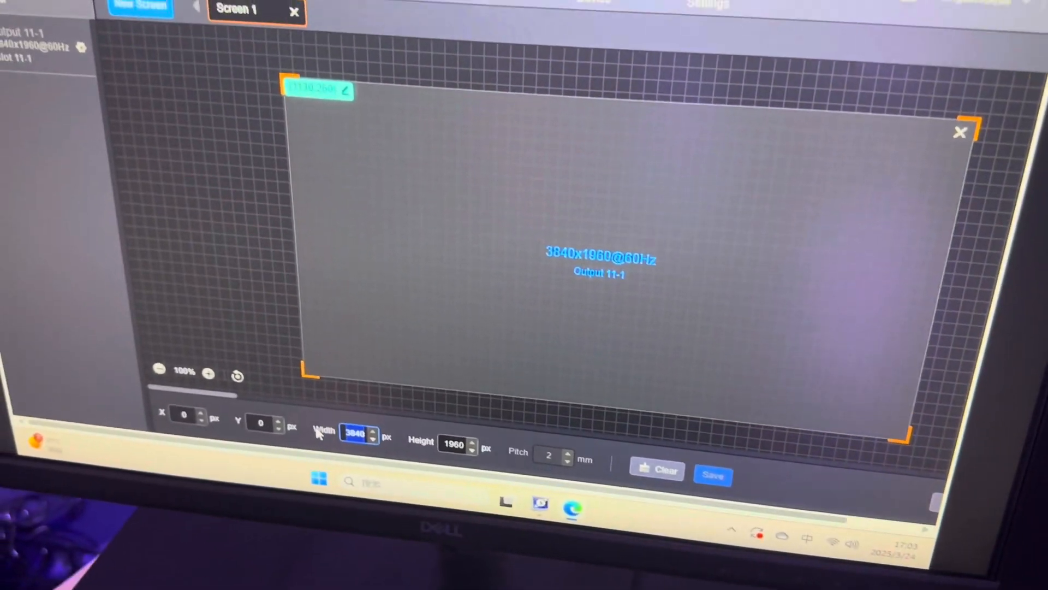
pyautogui.write('2856')
pyautogui.click(457, 443)
pyautogui.write('1008')
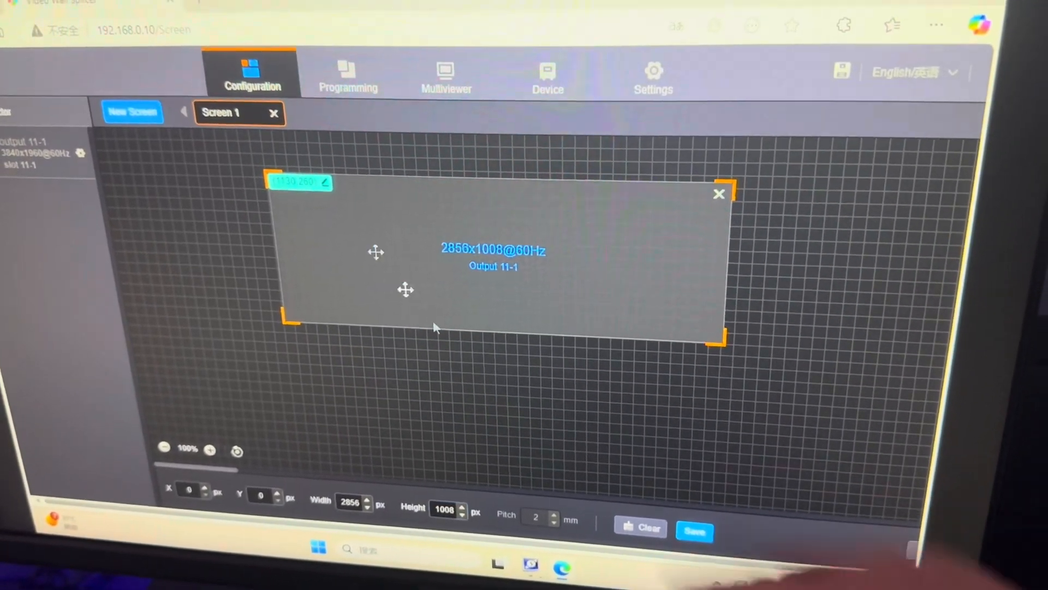
pyautogui.click(695, 532)
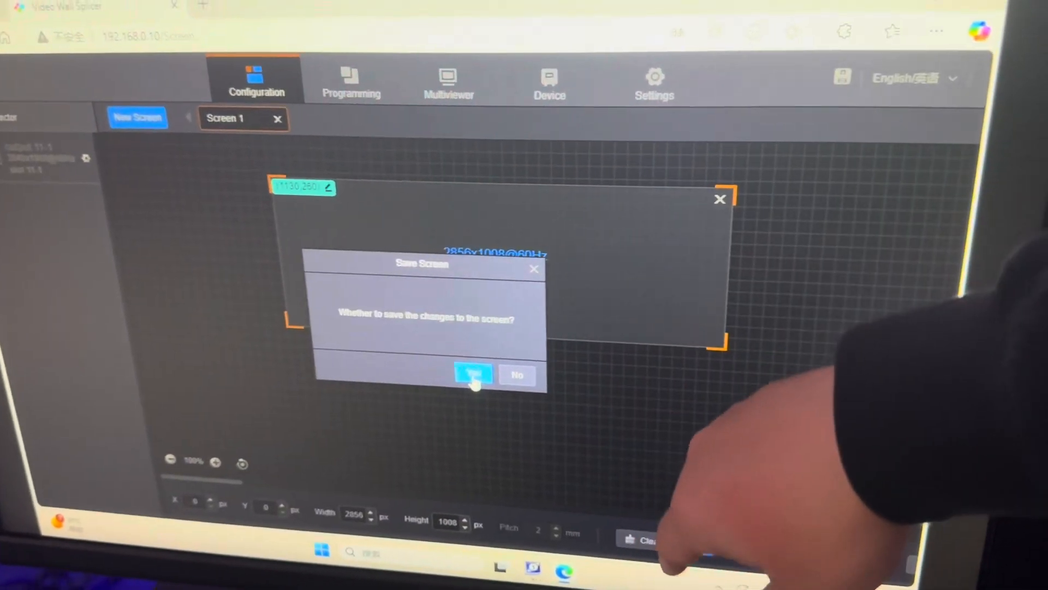
pyautogui.click(473, 375)
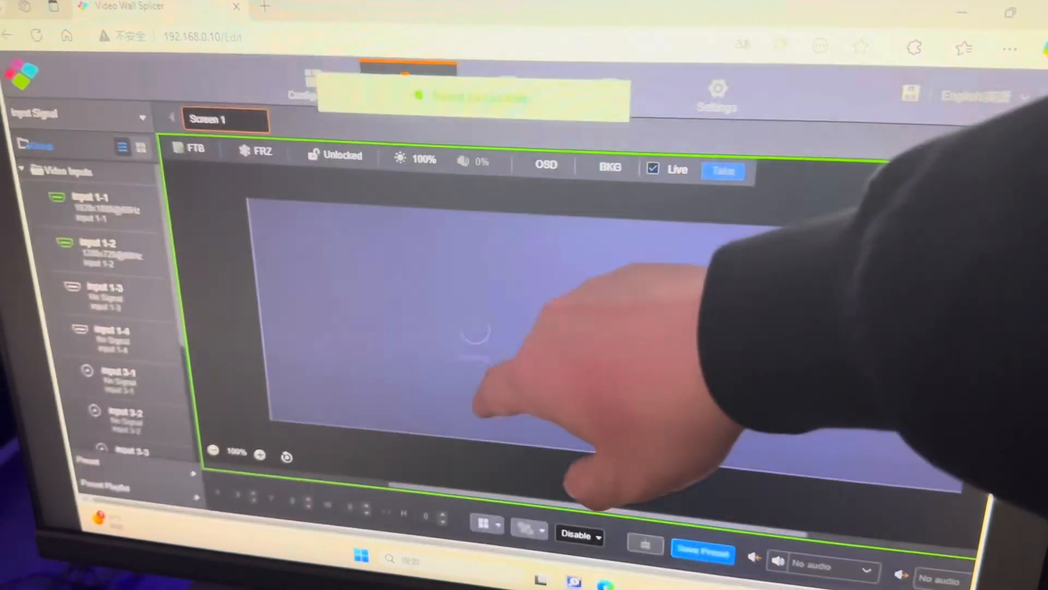